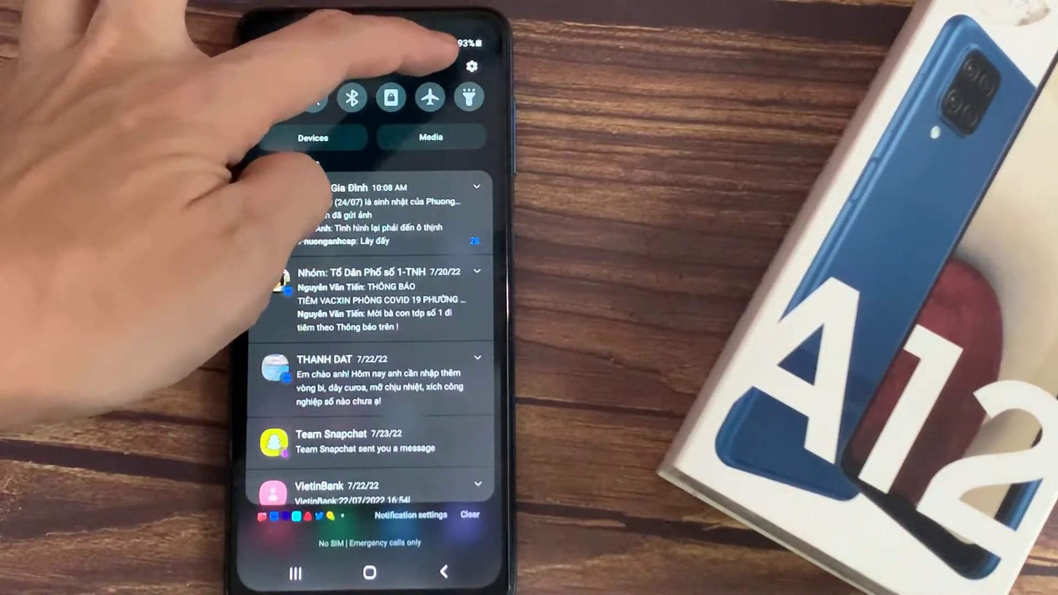
- Go from the notification panel into Settings and then into Display settings
left_click(474, 64)
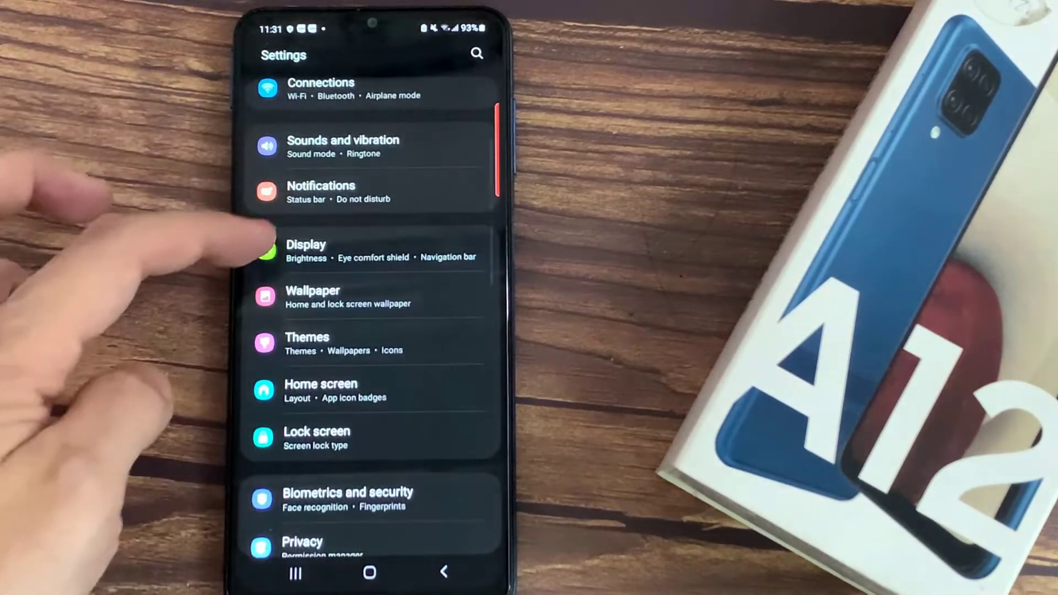
left_click(327, 251)
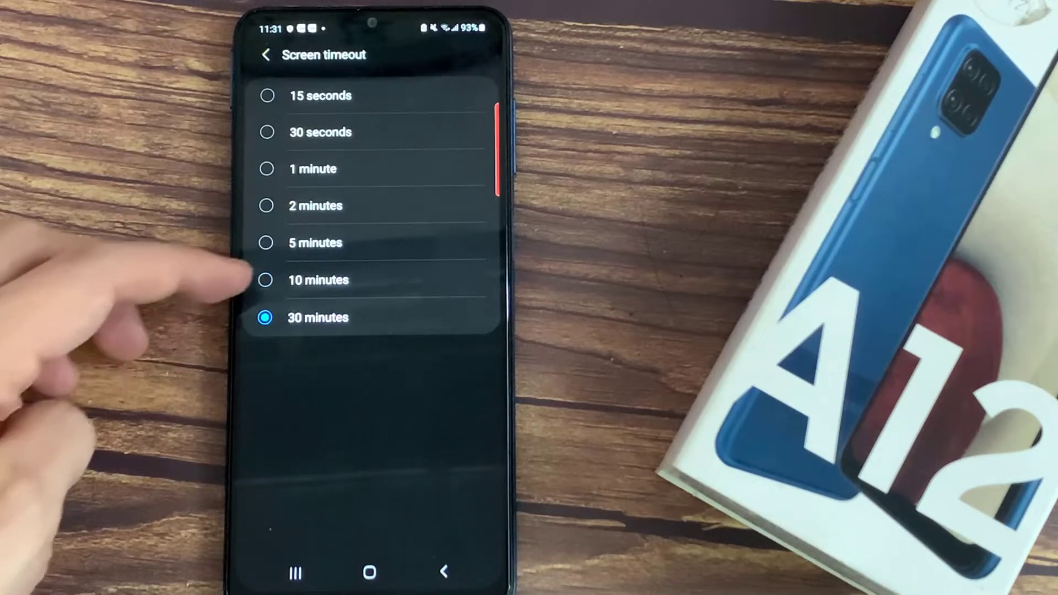
- Change Screen timeout from 30 minutes to 10 minutes
left_click(265, 280)
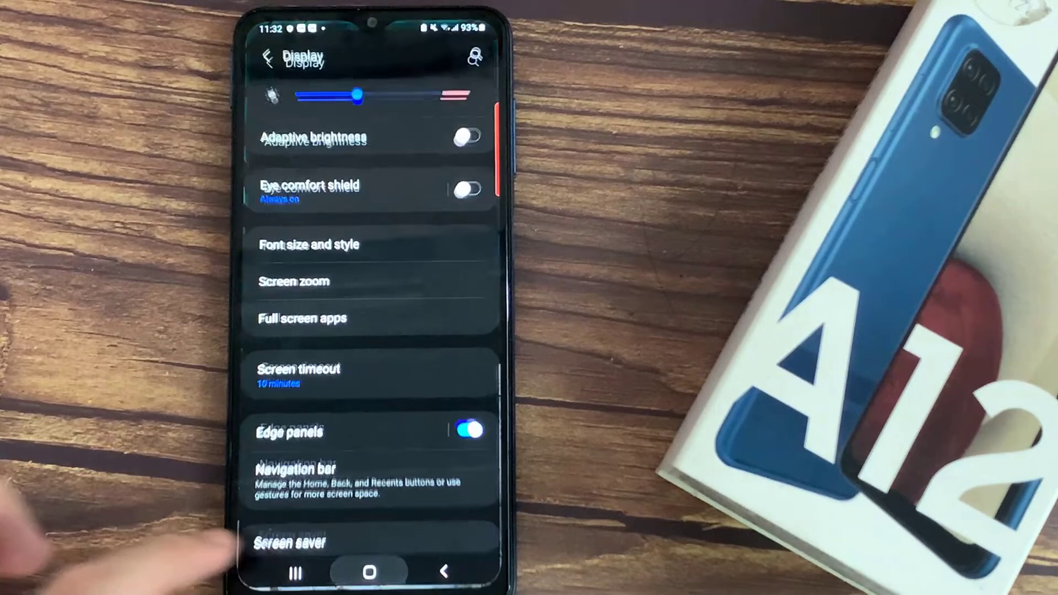
- Return to the home screen via the Home button, keeping timeout at 10 minutes
left_click(368, 571)
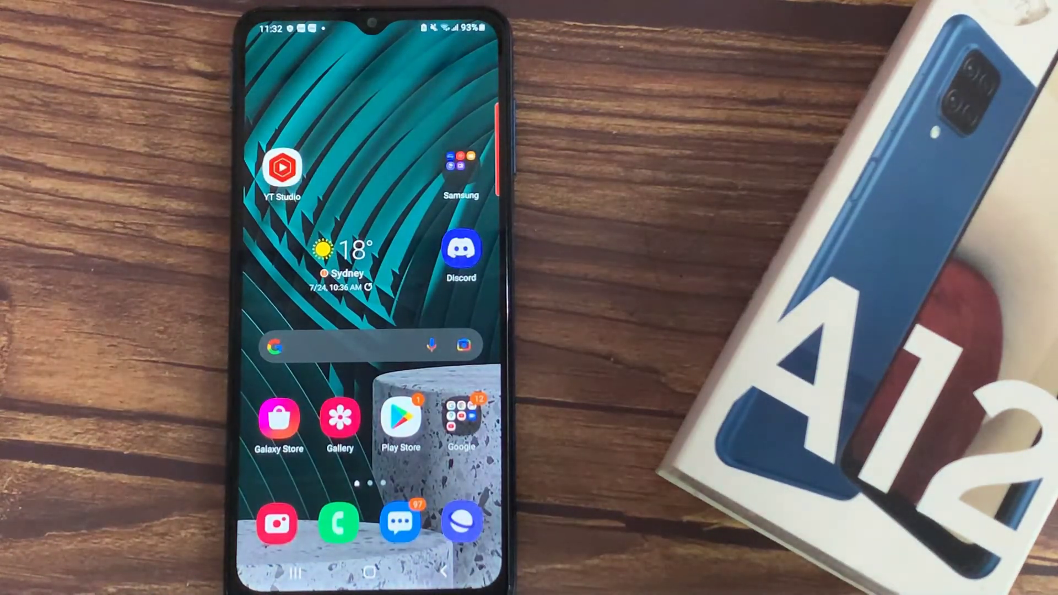